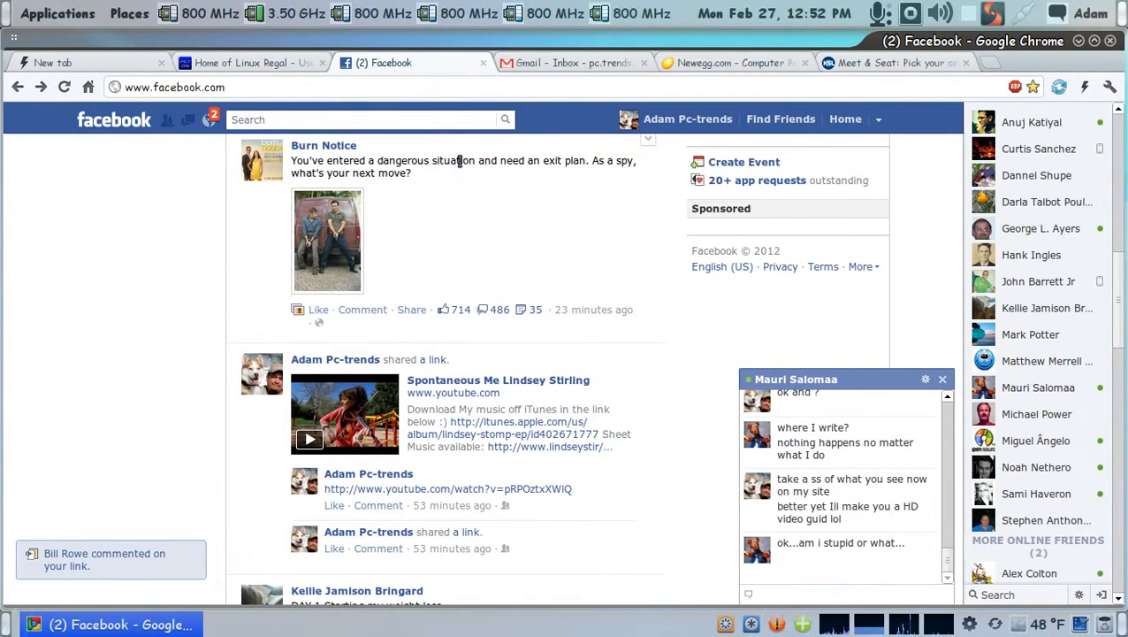
Switch from Facebook to the 'Home of Linux Regal' forum tab.
{"action": "left_click", "coordinate": [241, 62]}
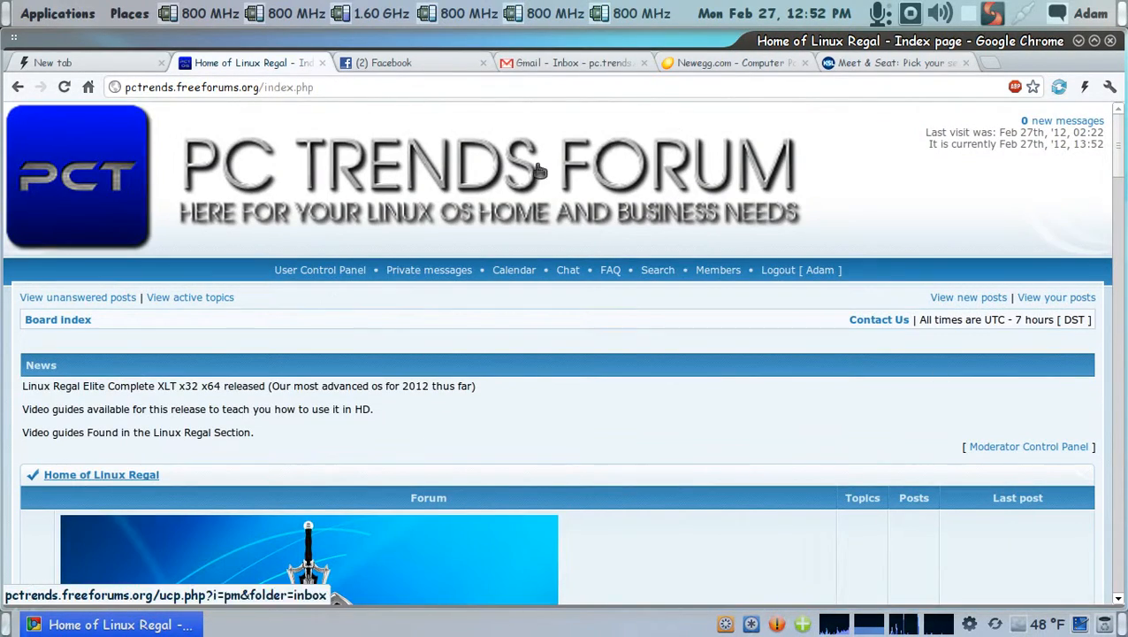
{"action": "mouse_move", "coordinate": [319, 387]}
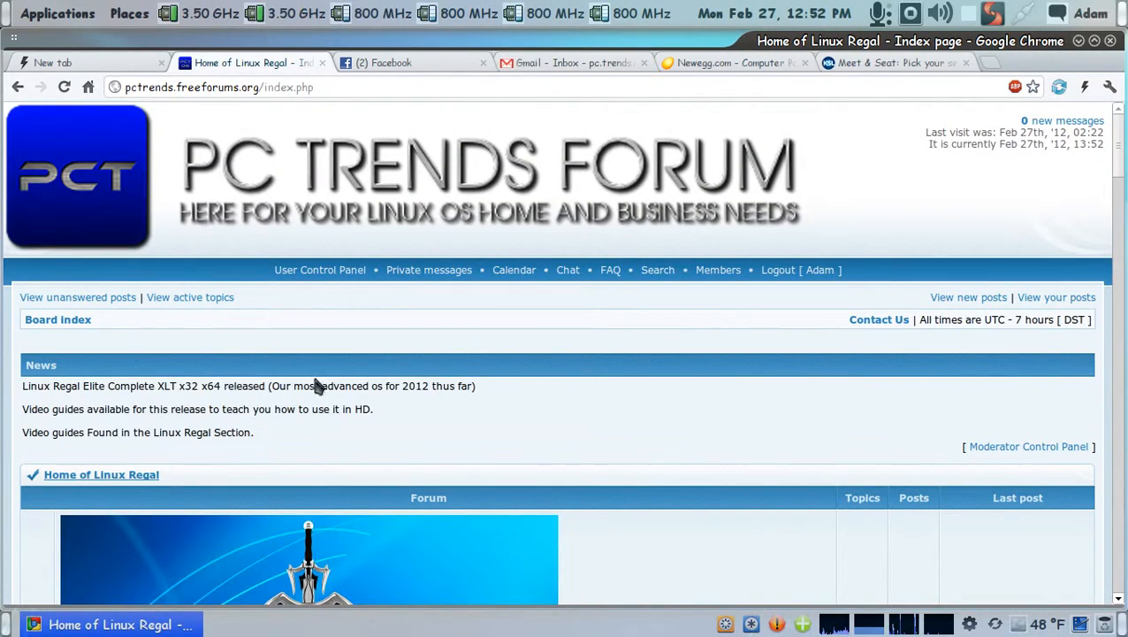
Open the PM inbox via the 'new messages' link in the forum header.
{"action": "left_click", "coordinate": [64, 87]}
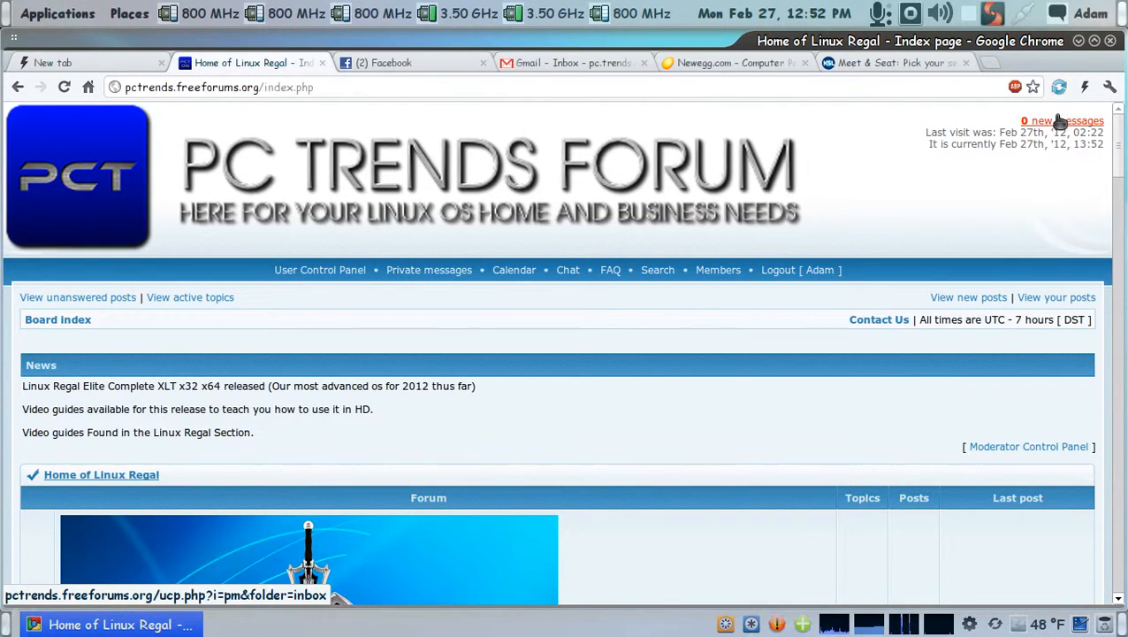
{"action": "left_click", "coordinate": [1061, 120]}
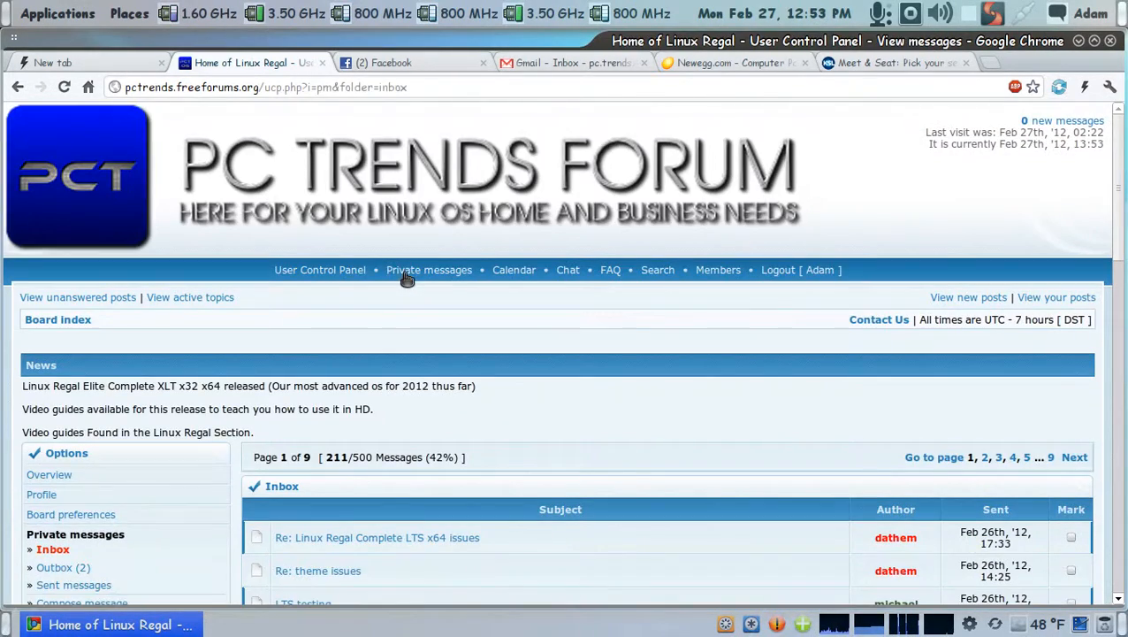
Return to the board index, find Adam, and compose a PM from his profile.
{"action": "left_click", "coordinate": [81, 602]}
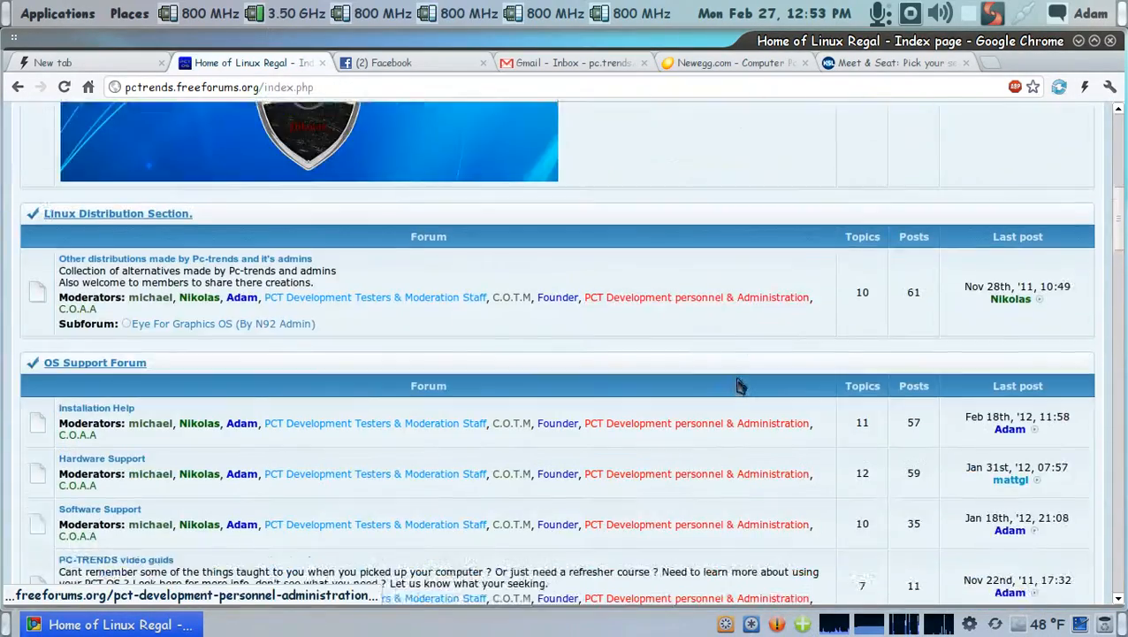
{"action": "scroll", "scroll_direction": "down", "scroll_amount": 3}
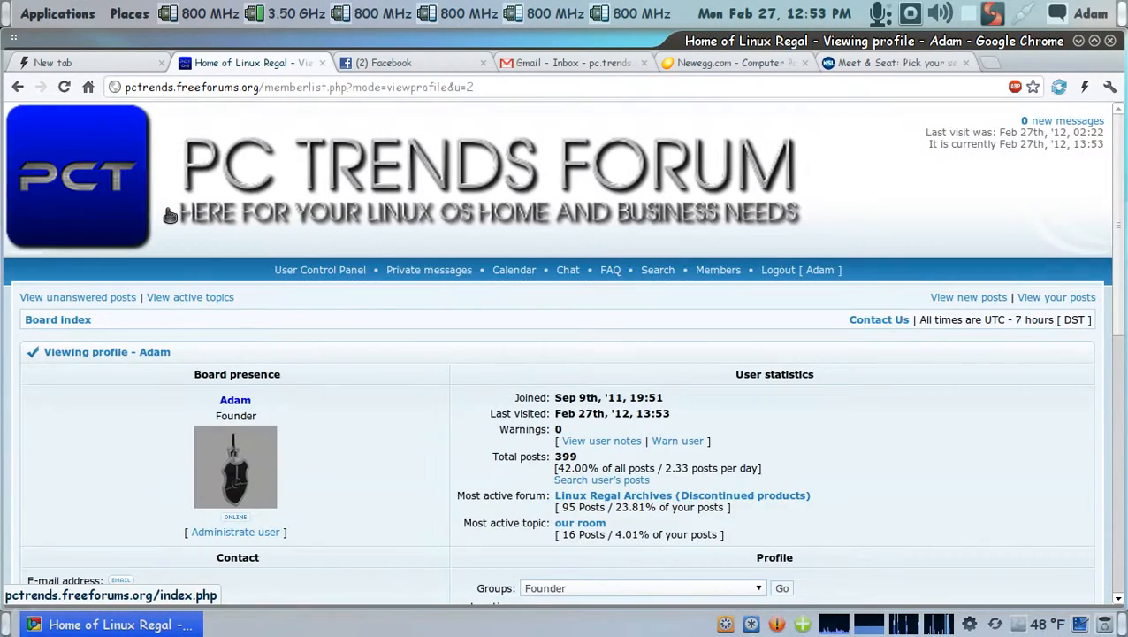
{"action": "scroll", "scroll_direction": "down", "scroll_amount": 3}
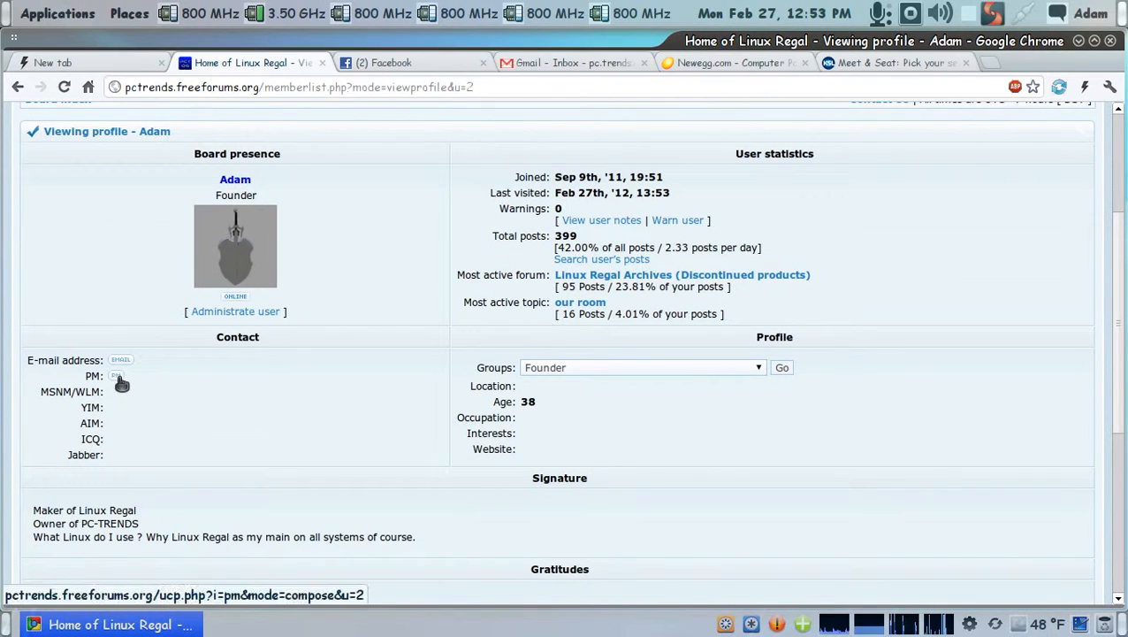
{"action": "left_click", "coordinate": [115, 375]}
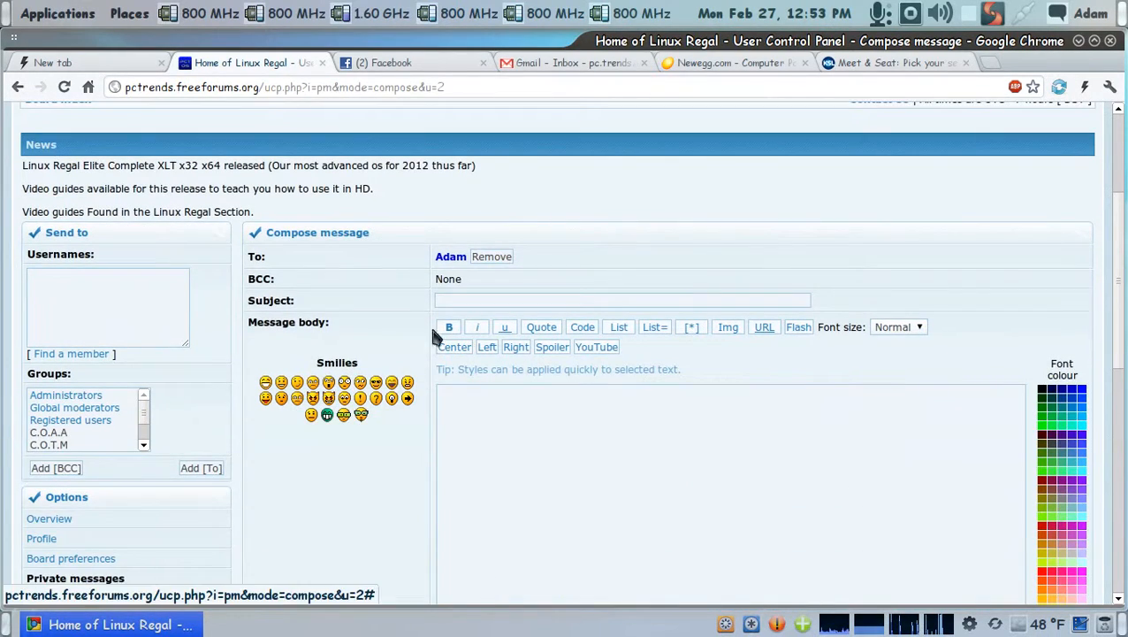